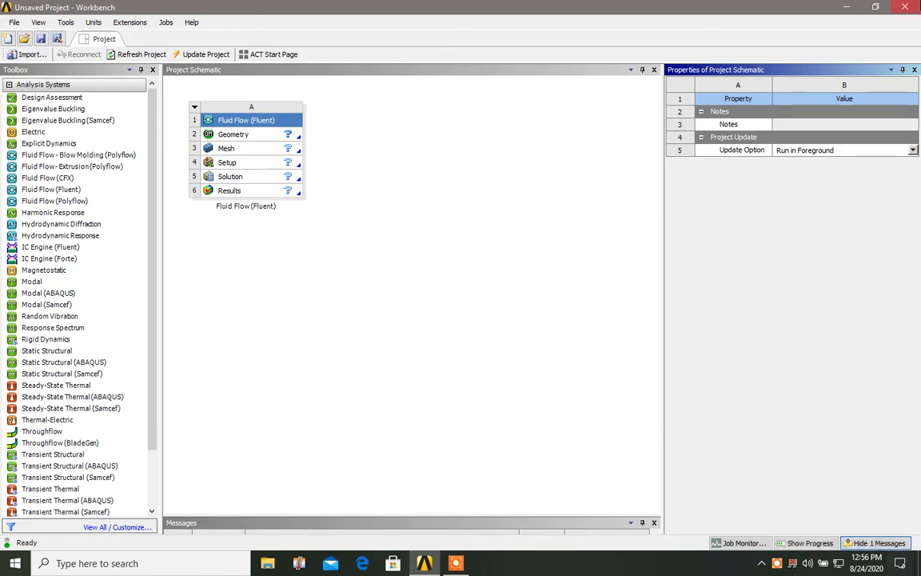
mouse_move(370, 69)
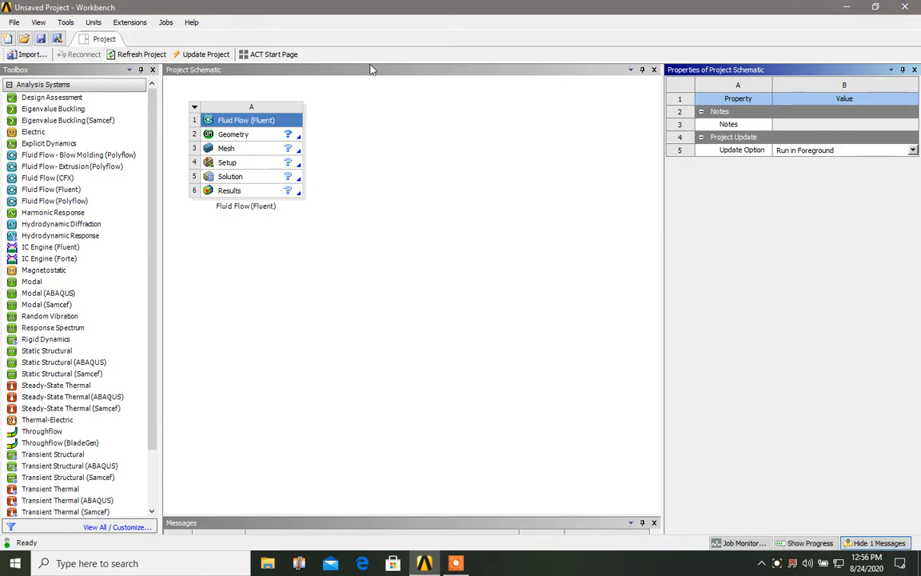
mouse_move(274, 136)
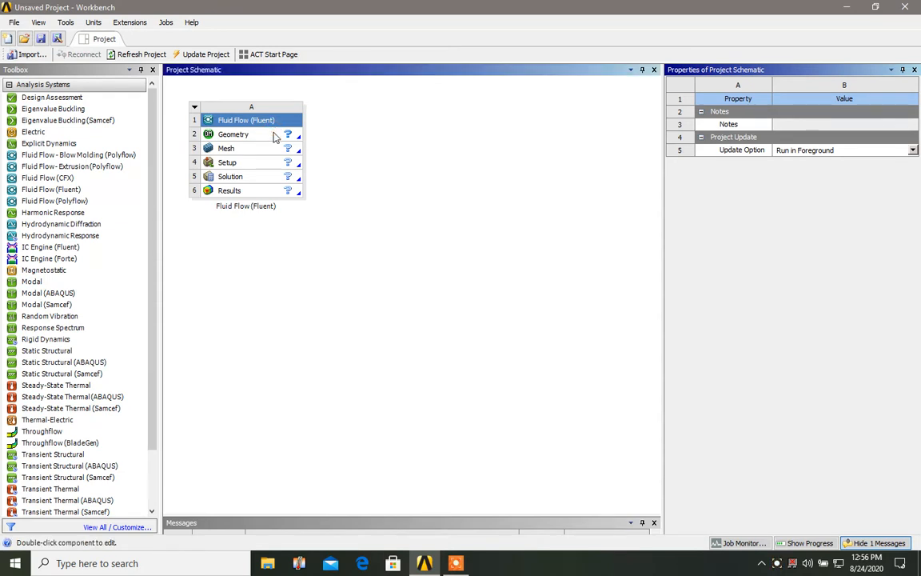
Import pipe.igs from recent files into the Fluid Flow (Fluent) Geometry cell.
right_click(233, 134)
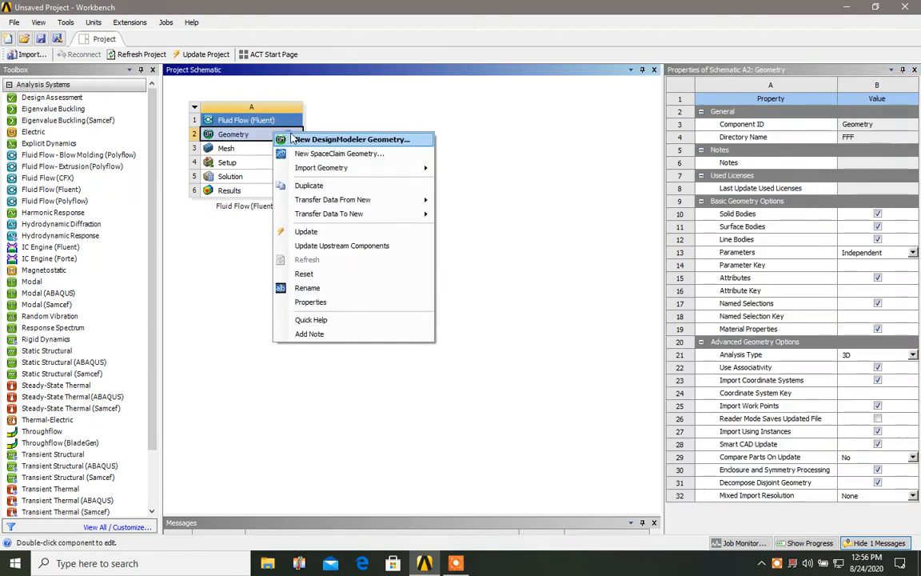
mouse_move(321, 167)
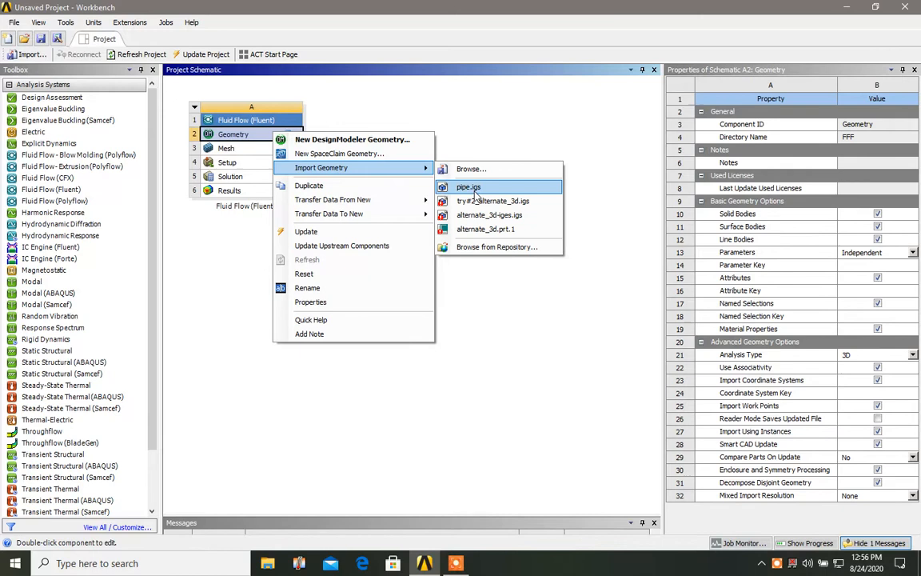
click(469, 187)
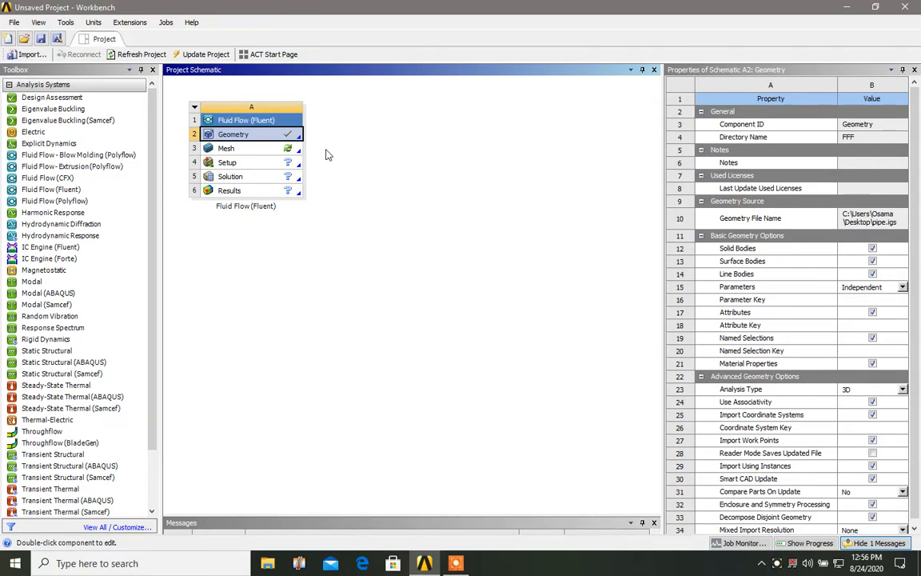
mouse_move(370, 221)
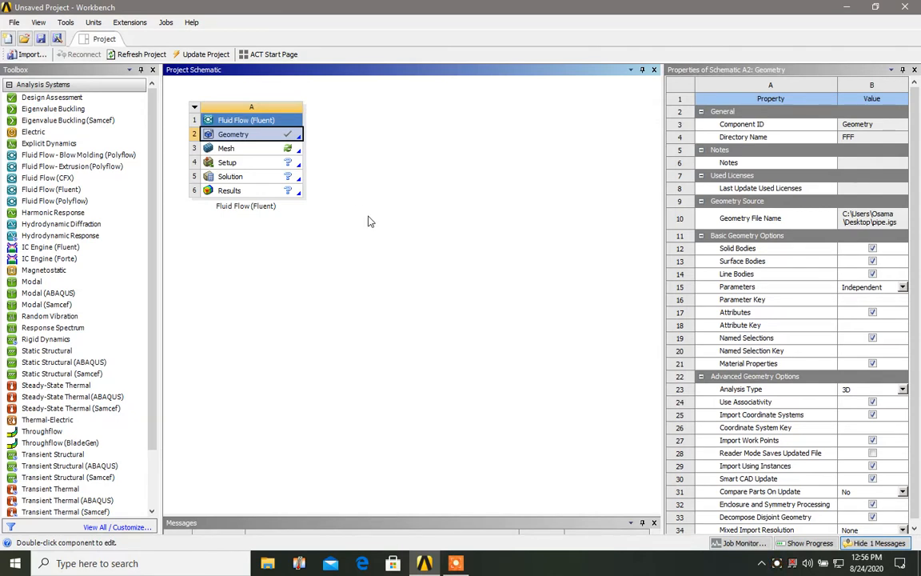
Launch DesignModeler on the imported pipe geometry with Edit Geometry.
click(226, 148)
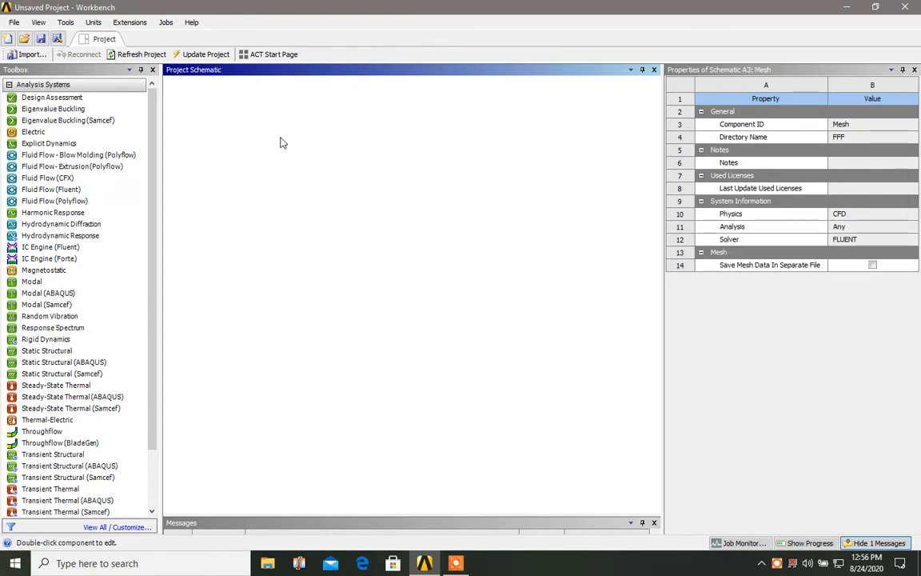
right_click(233, 133)
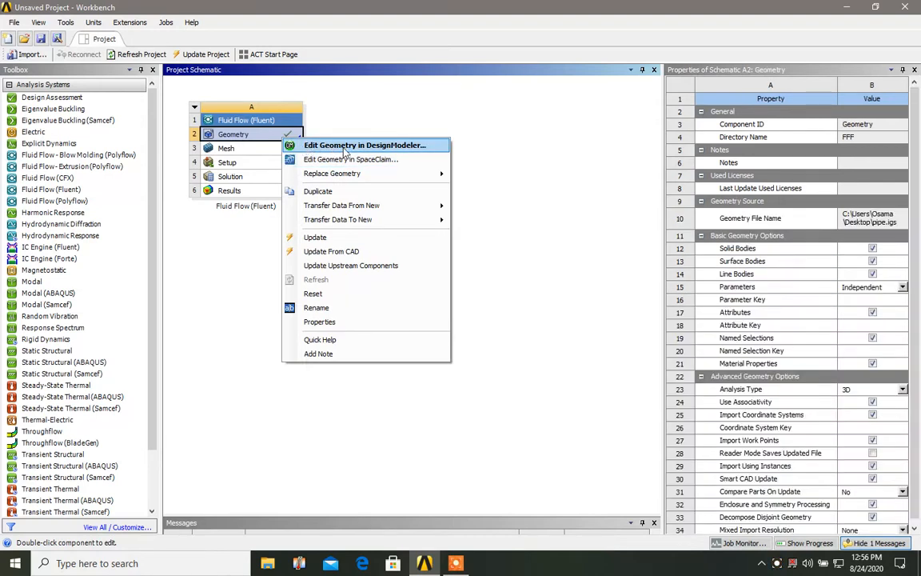
click(364, 145)
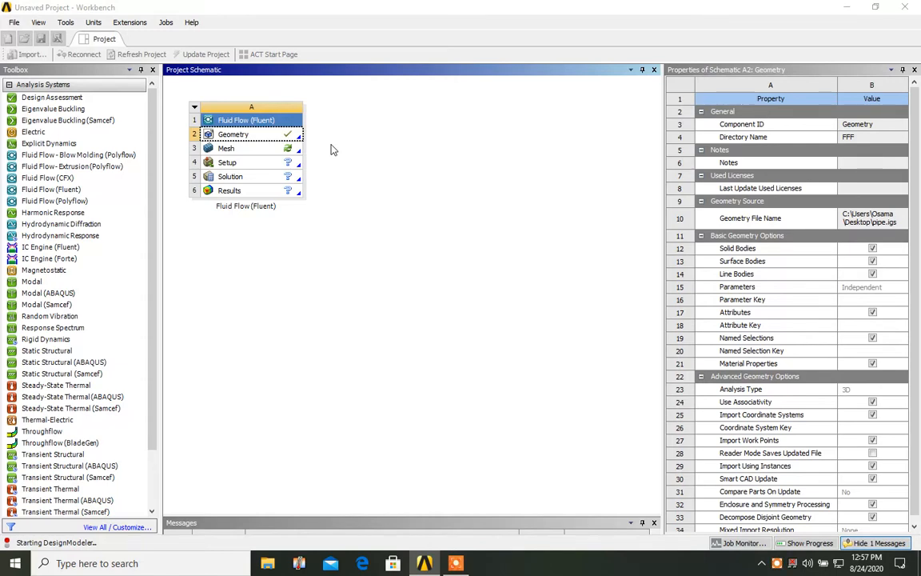
Generate Import1 to load the hollow pipe body.
double_click(233, 134)
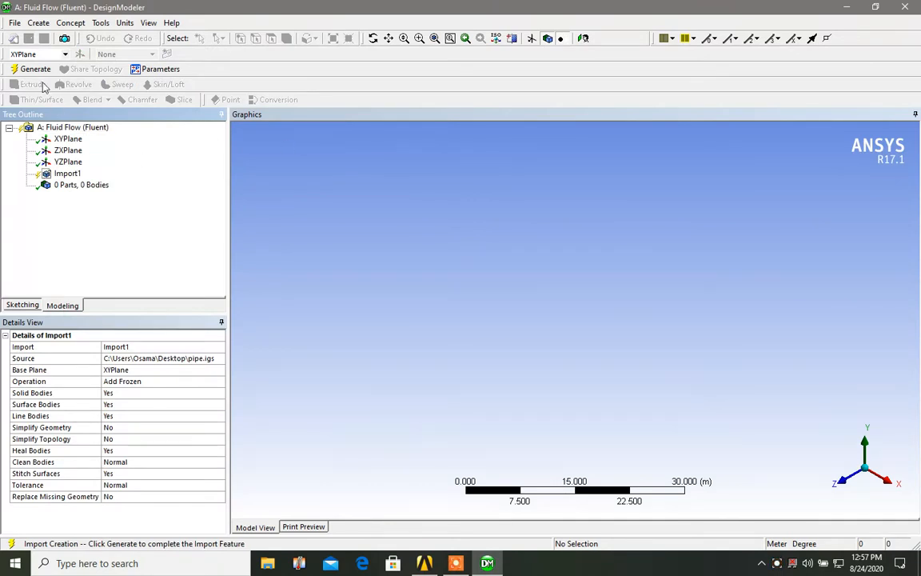
click(34, 69)
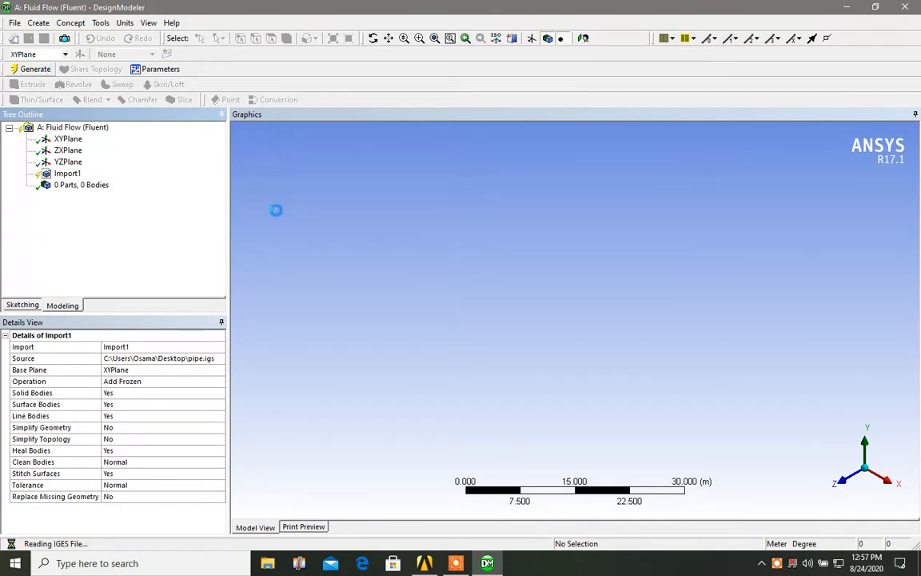
click(31, 69)
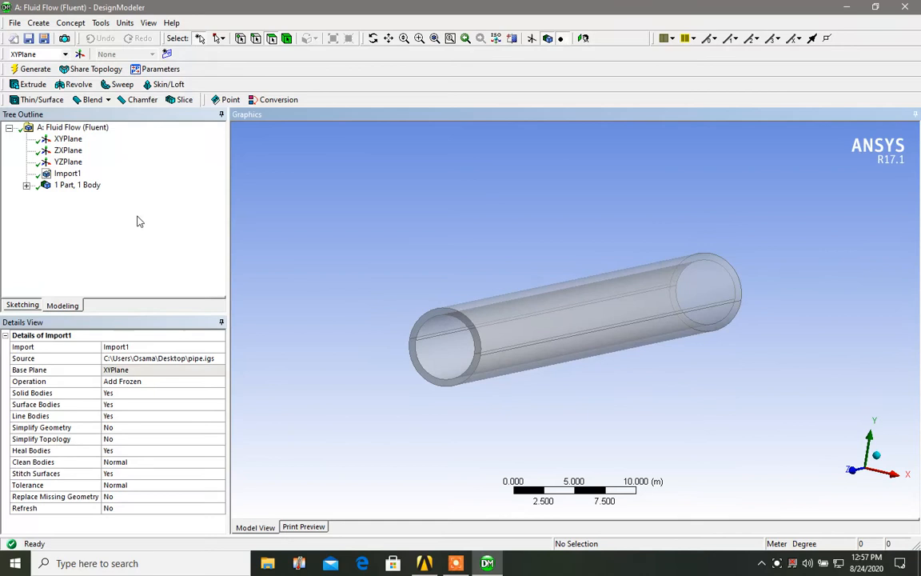
Select the TRM_SRF body in the tree and orbit to examine both open ends.
click(78, 184)
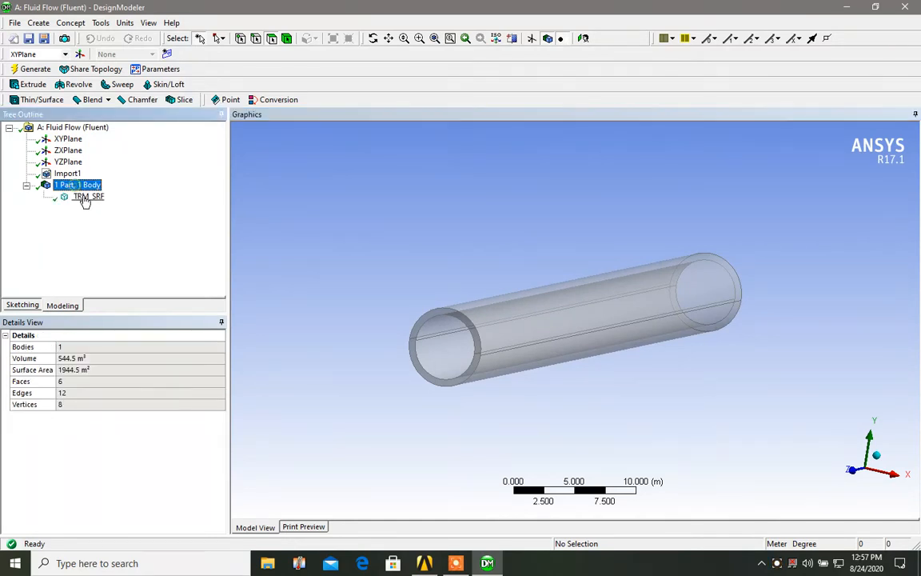
click(89, 196)
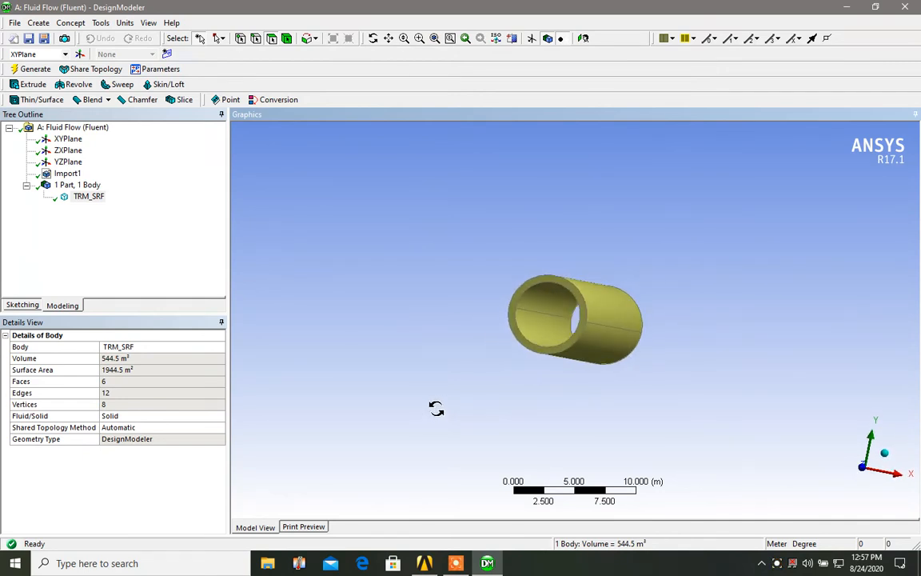
drag(436, 409, 436, 415)
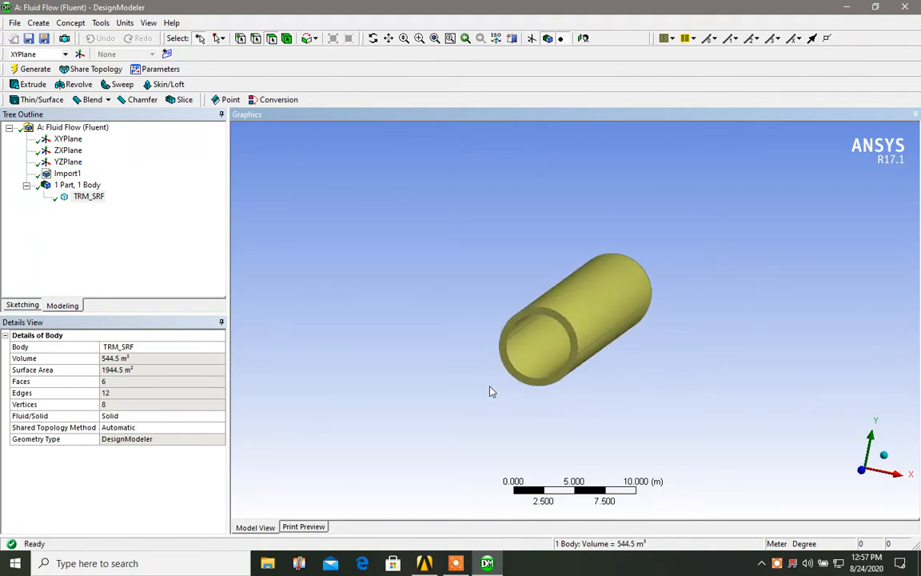
mouse_move(536, 324)
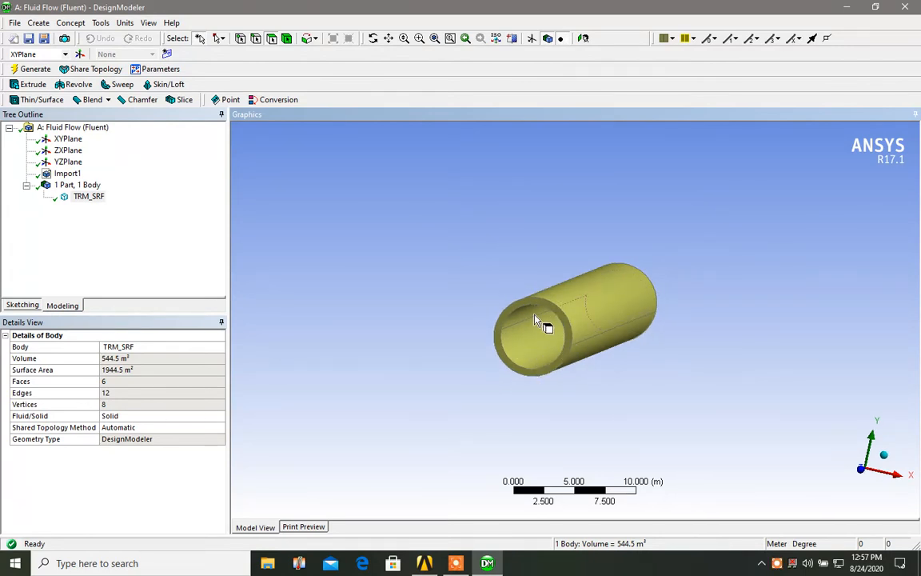
click(536, 328)
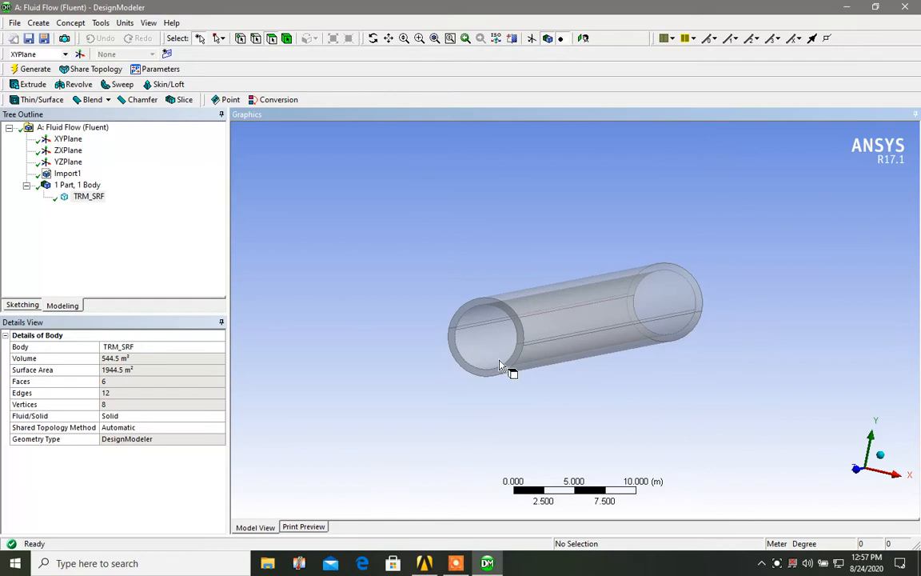
drag(499, 364, 791, 292)
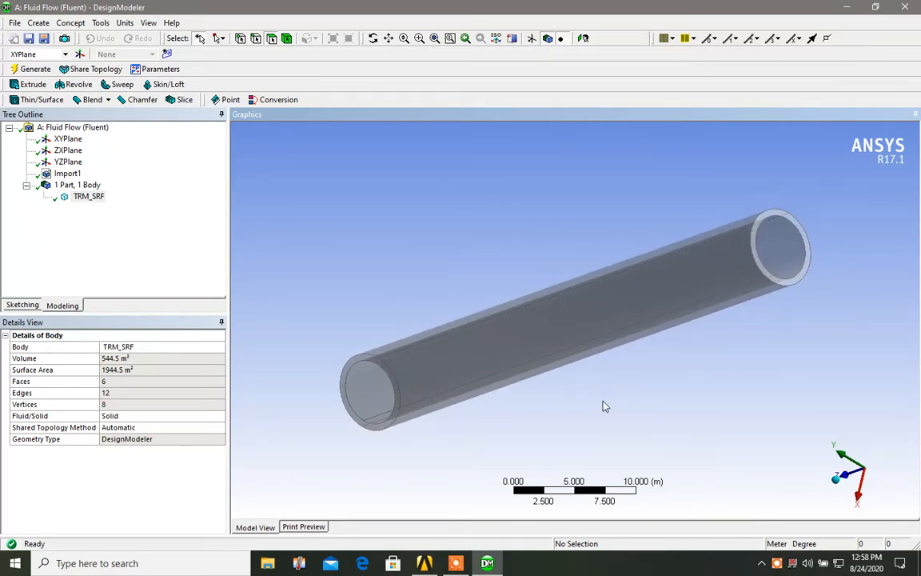
drag(606, 405, 822, 390)
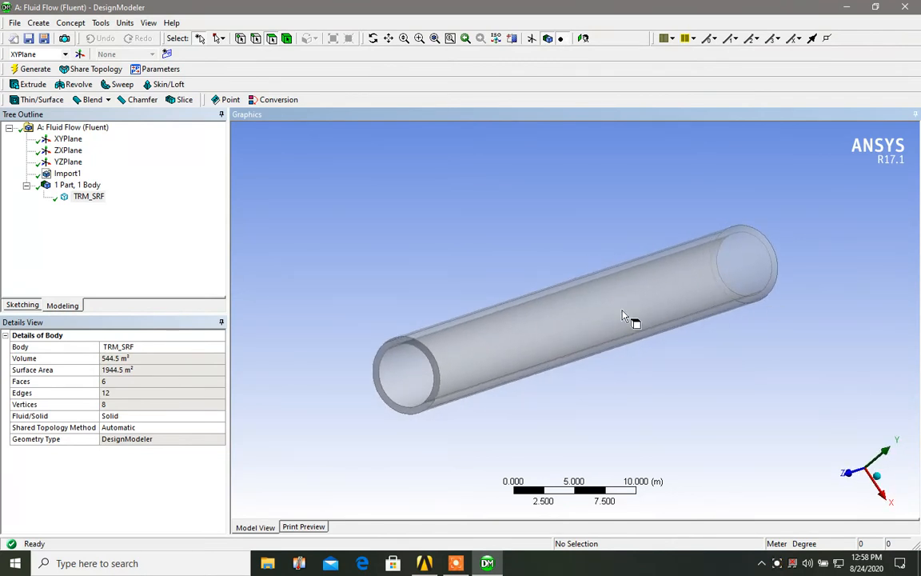
drag(624, 316, 583, 421)
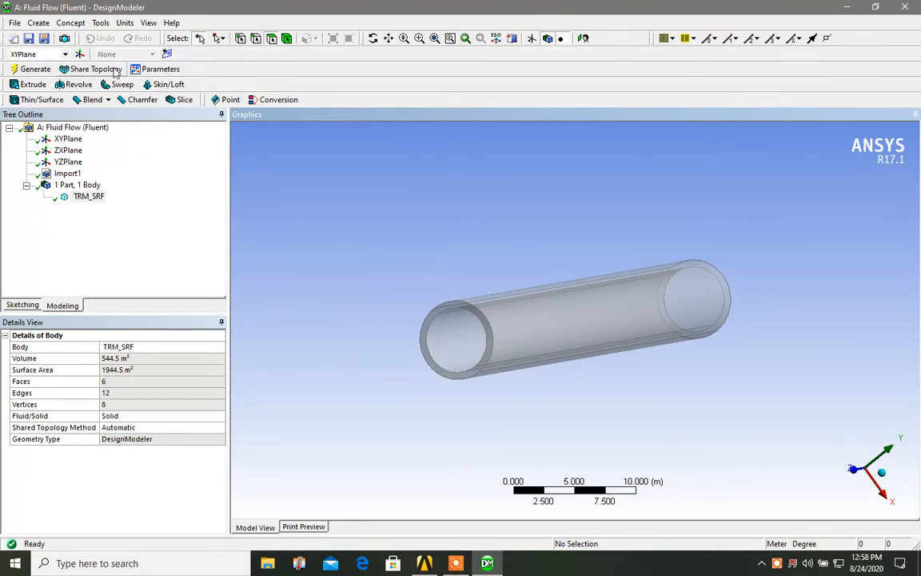
Cap the near pipe end with Surf1, a Surfaces From Edges body.
click(71, 22)
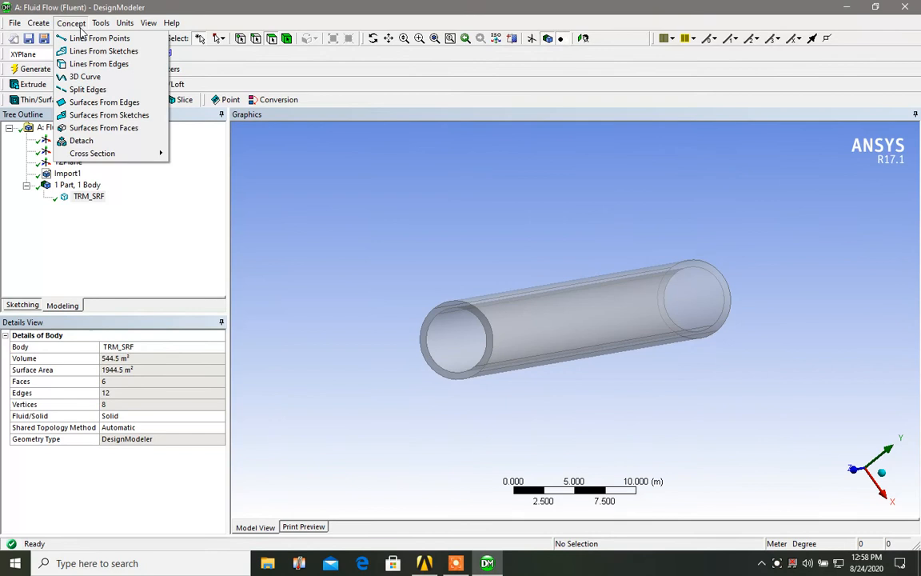
mouse_move(110, 115)
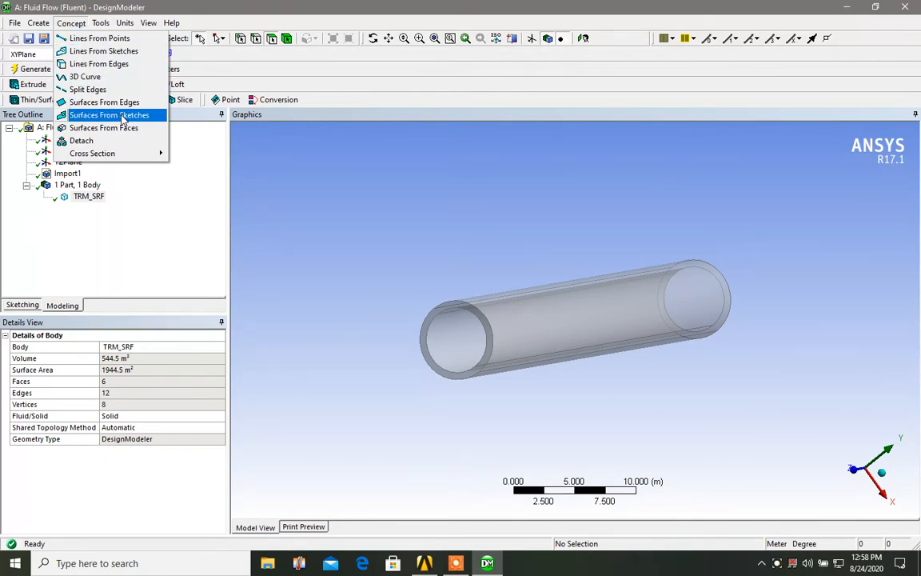
mouse_move(116, 120)
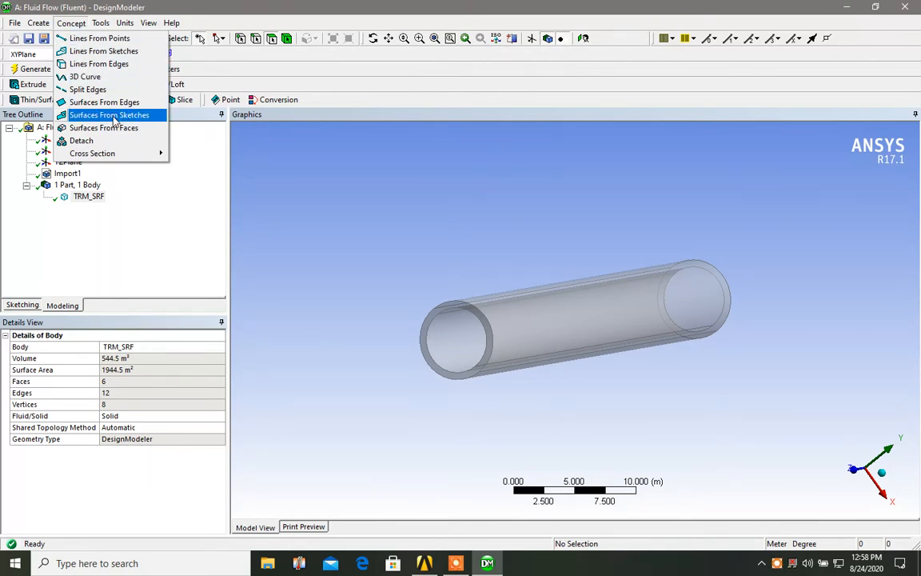
click(109, 115)
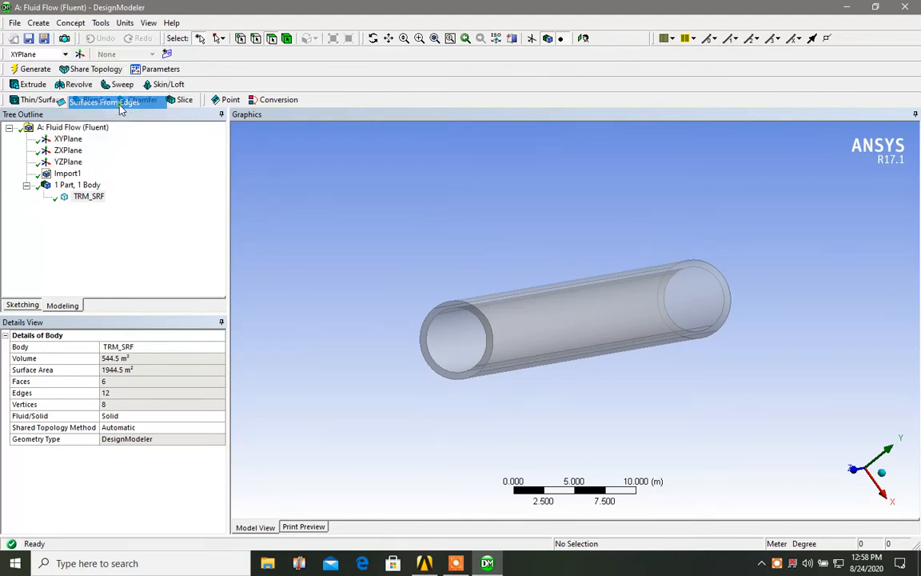
click(103, 101)
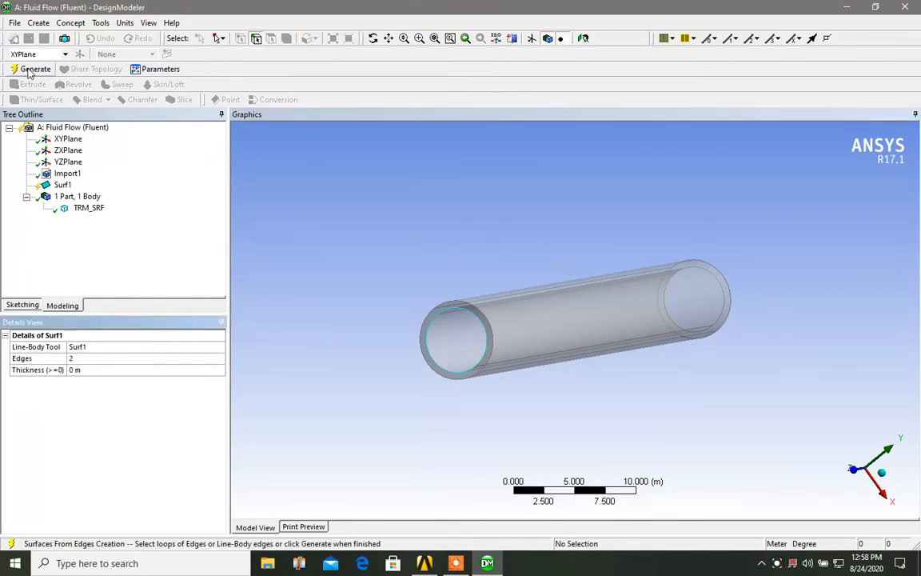
click(34, 69)
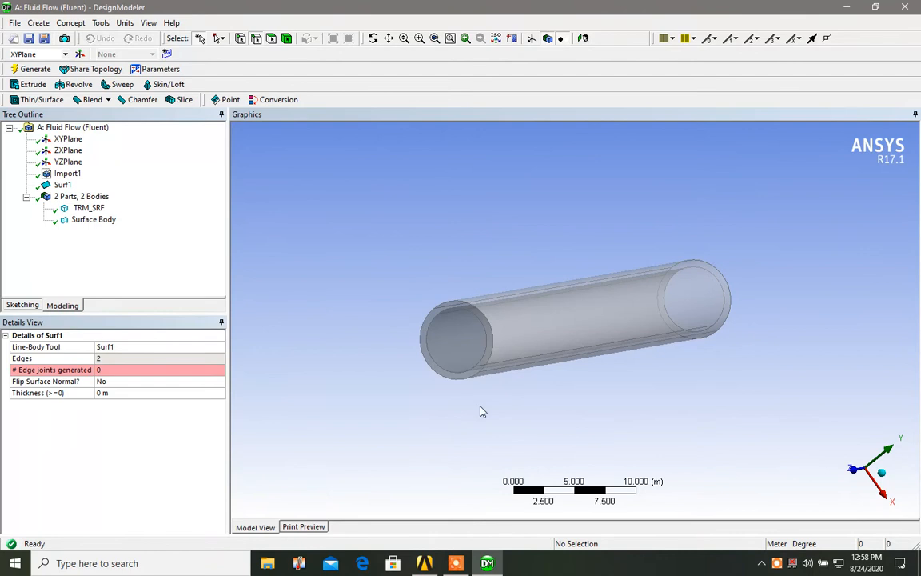
drag(480, 408, 640, 396)
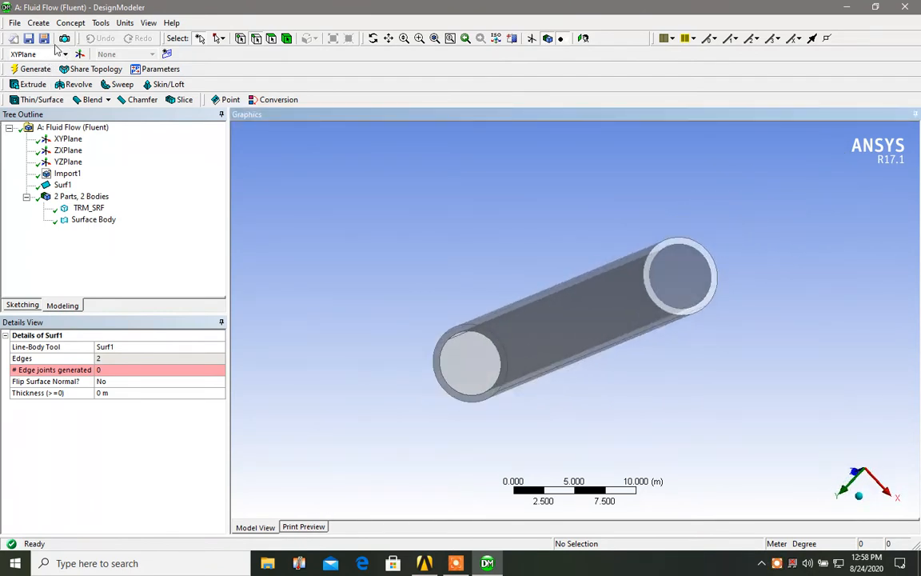
Cap the far pipe end with Surf2, a second Surfaces From Edges body.
click(70, 23)
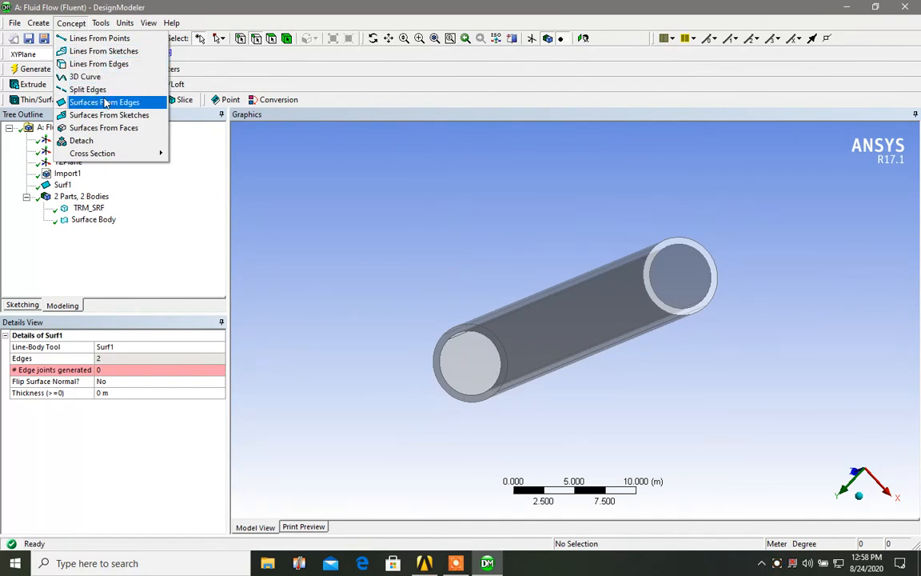
click(104, 102)
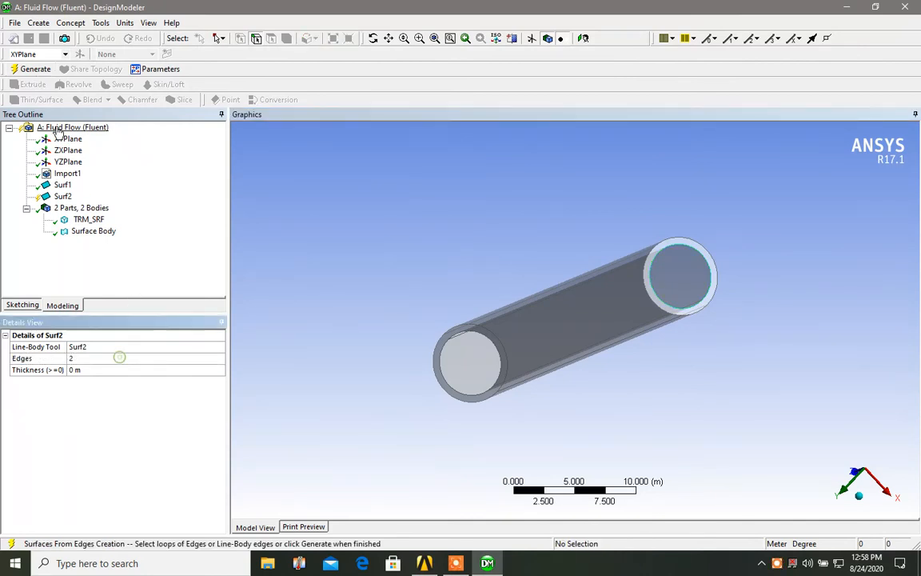
click(34, 68)
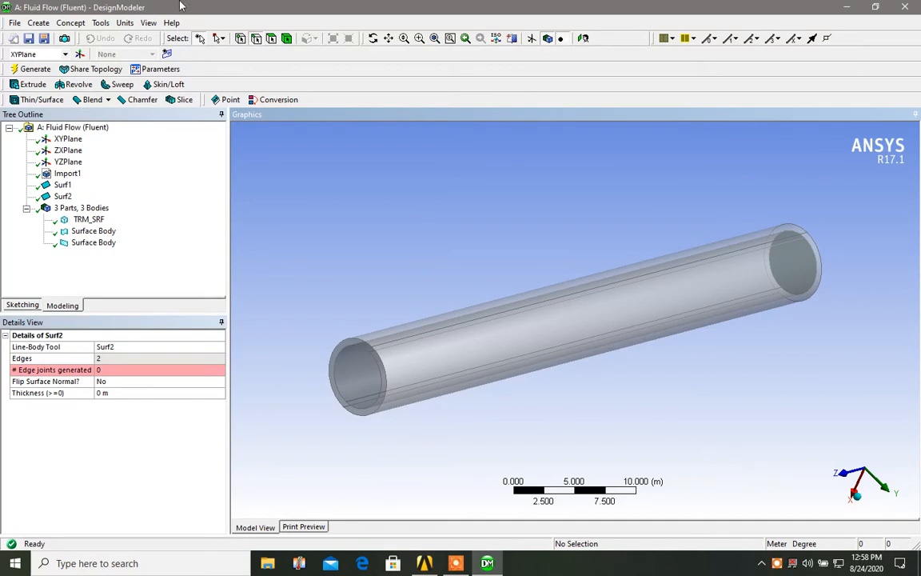
click(70, 22)
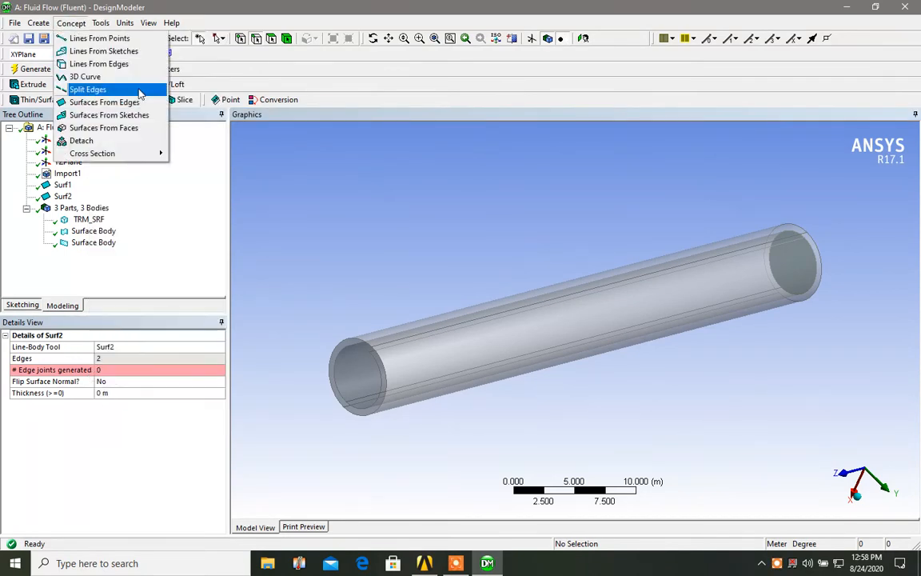
click(100, 23)
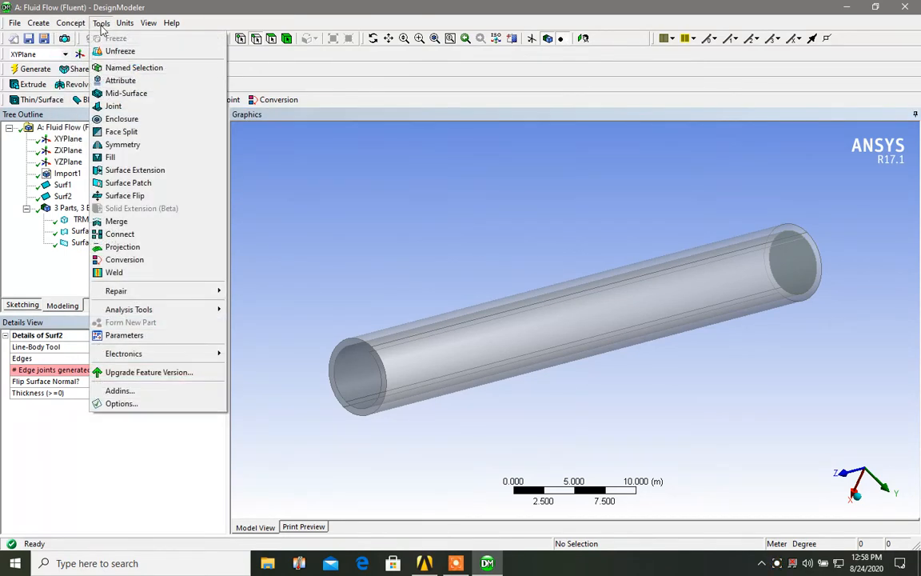
Add a Fill feature with Extraction Type set to By Caps.
click(111, 157)
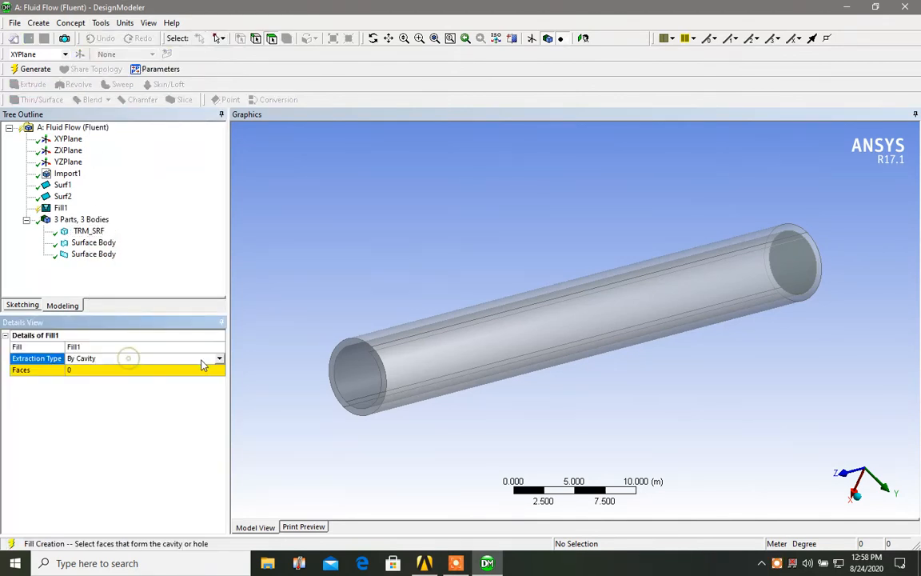
click(218, 358)
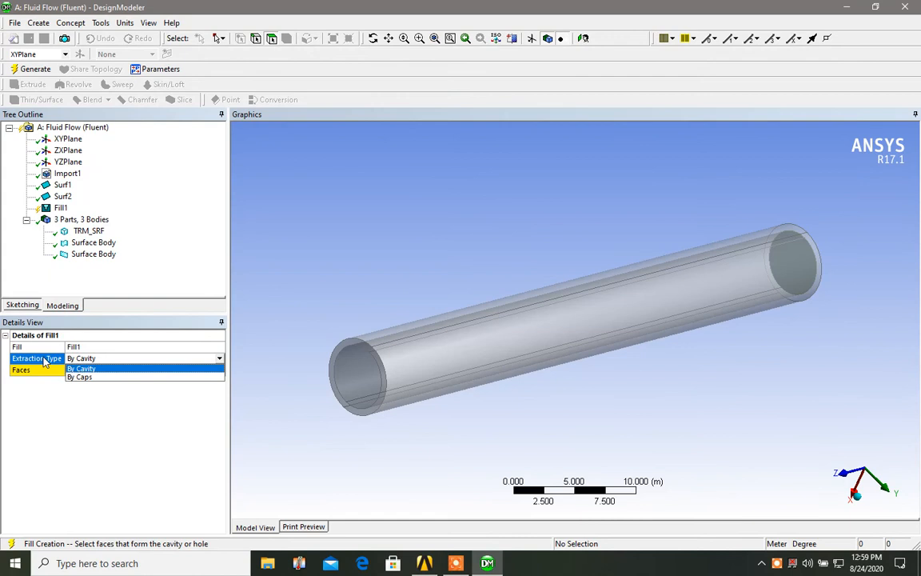
mouse_move(102, 370)
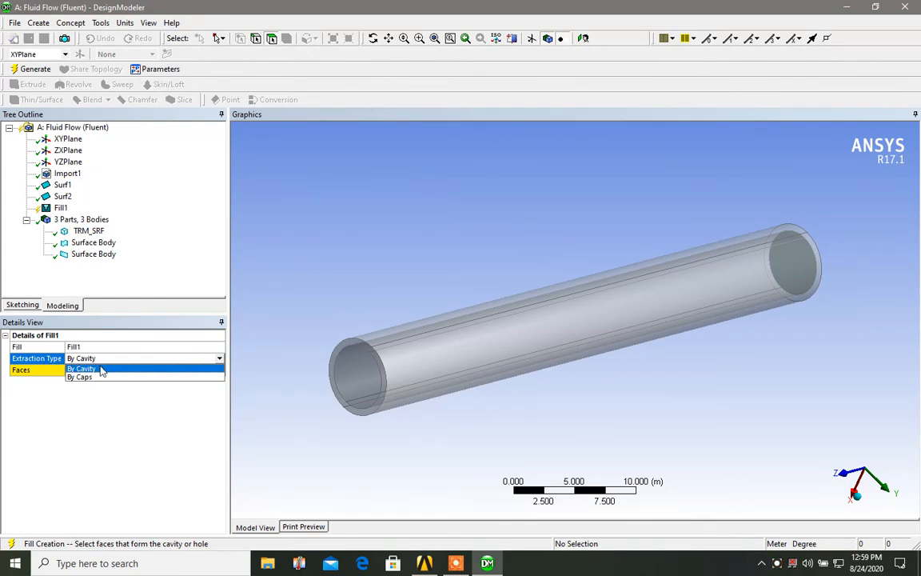
click(79, 377)
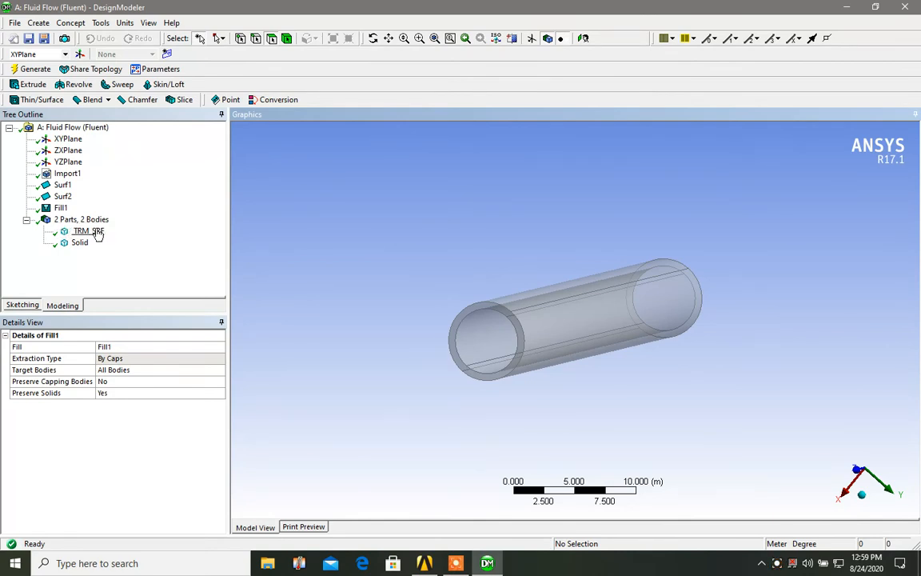
Rename the filled Solid body in the Tree Outline to fluid_domain.
click(79, 243)
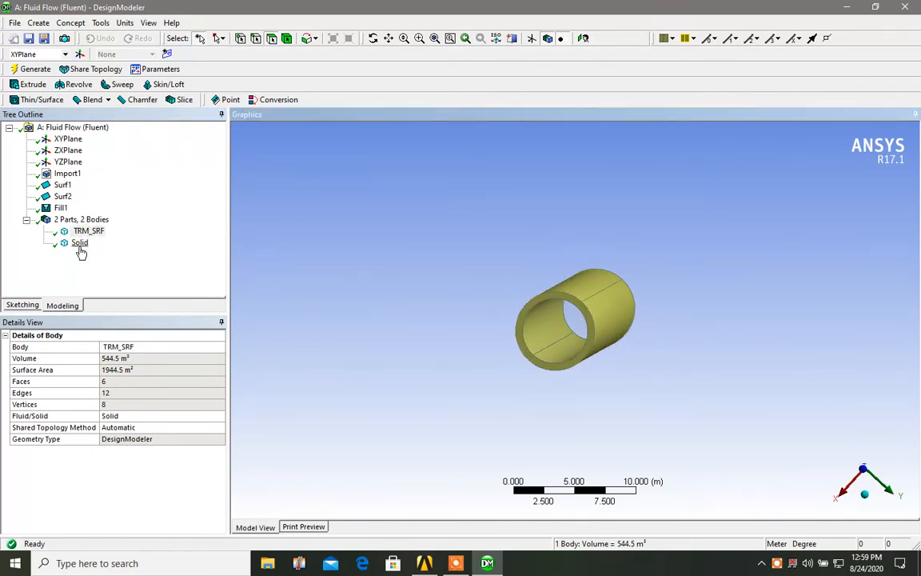
right_click(80, 242)
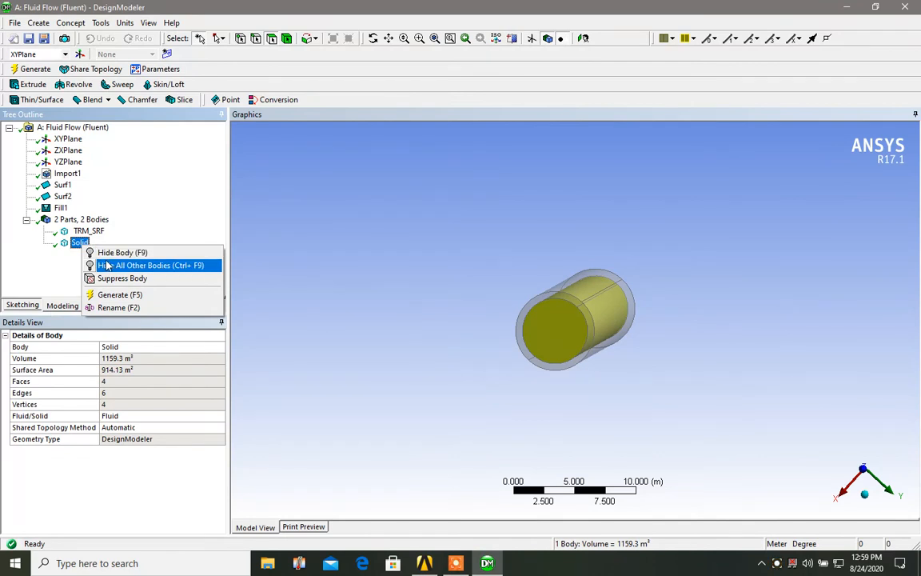
click(118, 308)
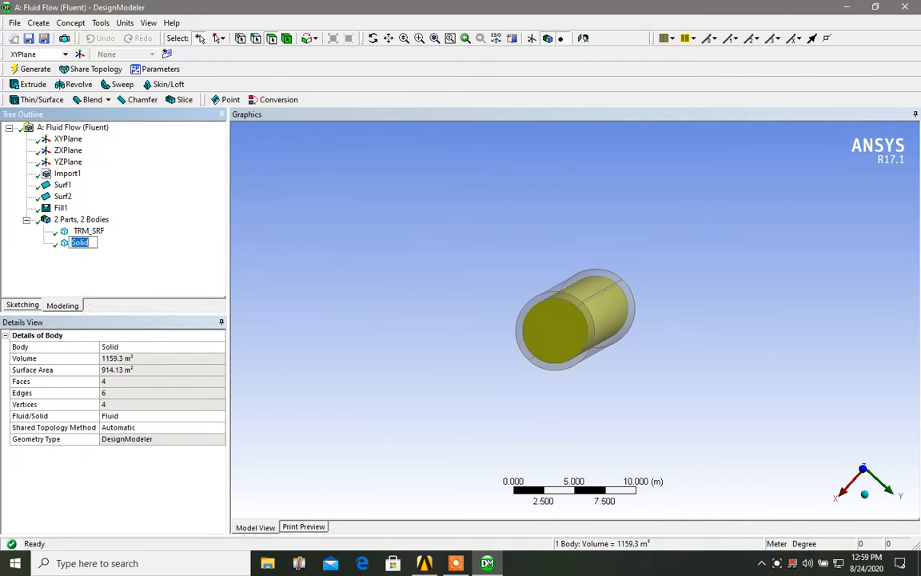
text(fluid_domain)
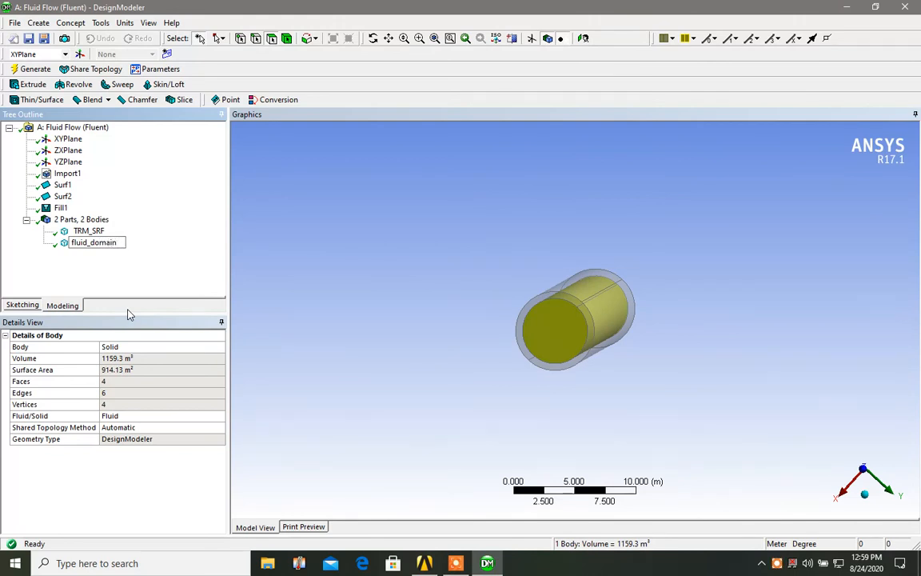
click(94, 242)
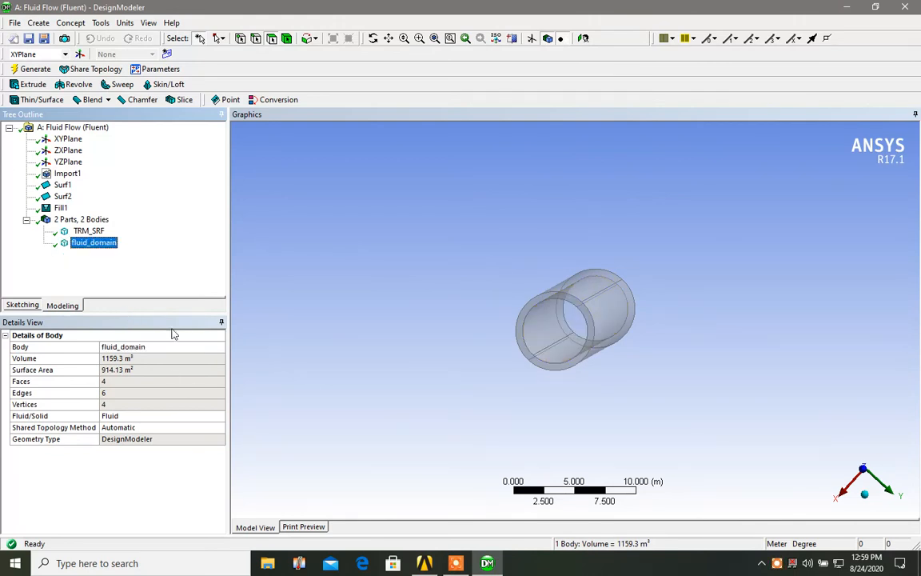
click(89, 230)
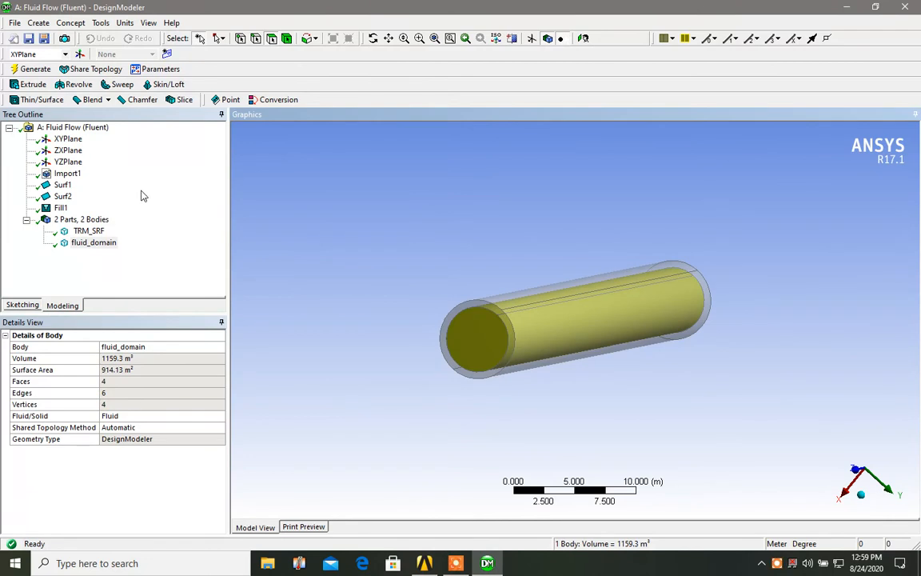
click(80, 219)
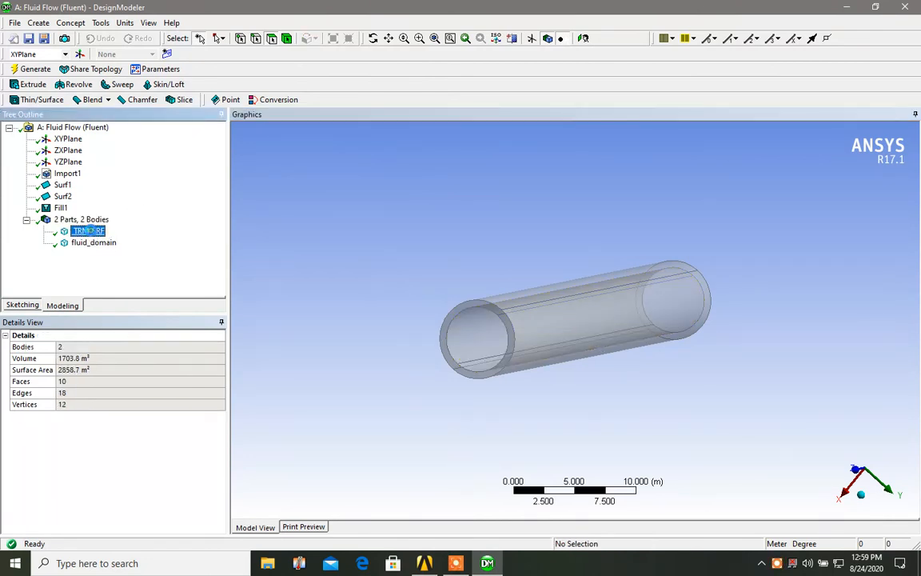
click(88, 231)
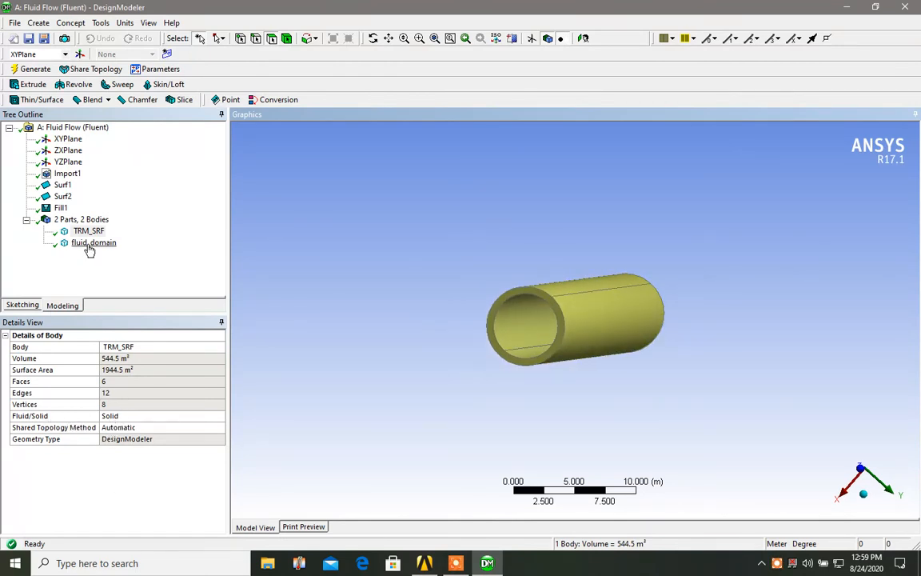
click(94, 242)
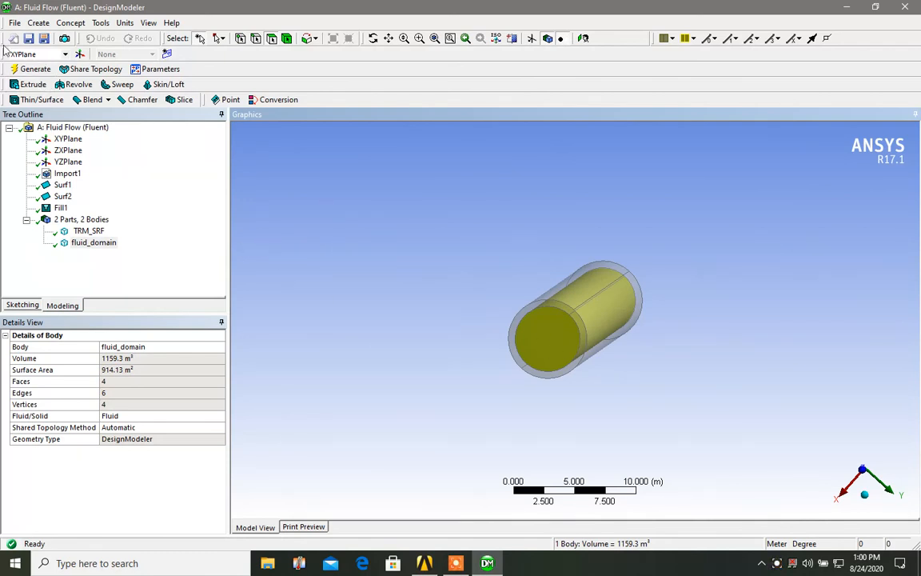
click(14, 23)
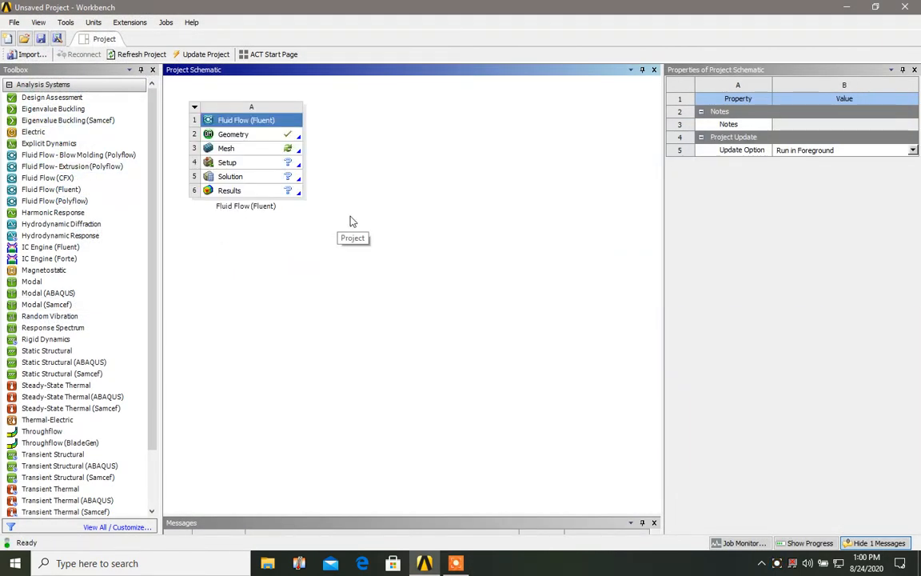
mouse_move(242, 147)
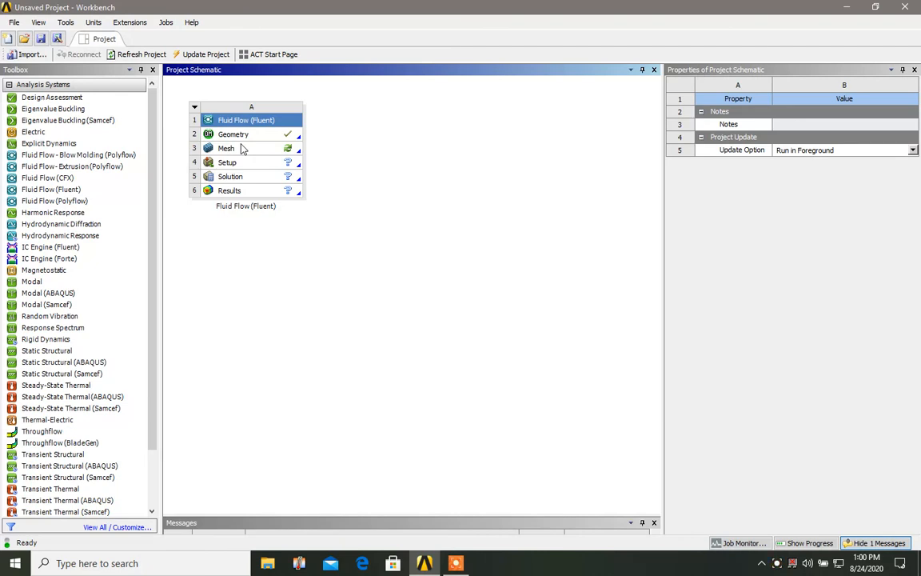
mouse_move(168, 204)
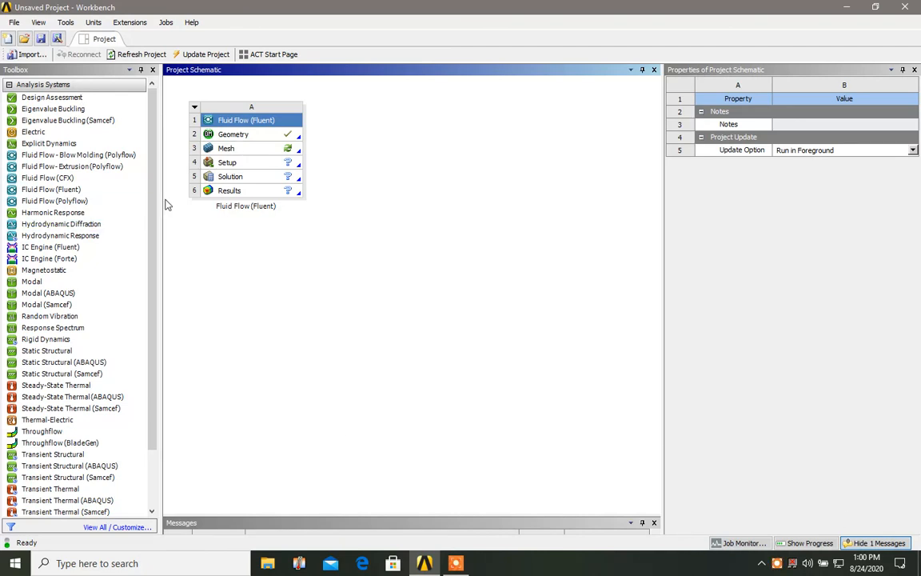
mouse_move(280, 330)
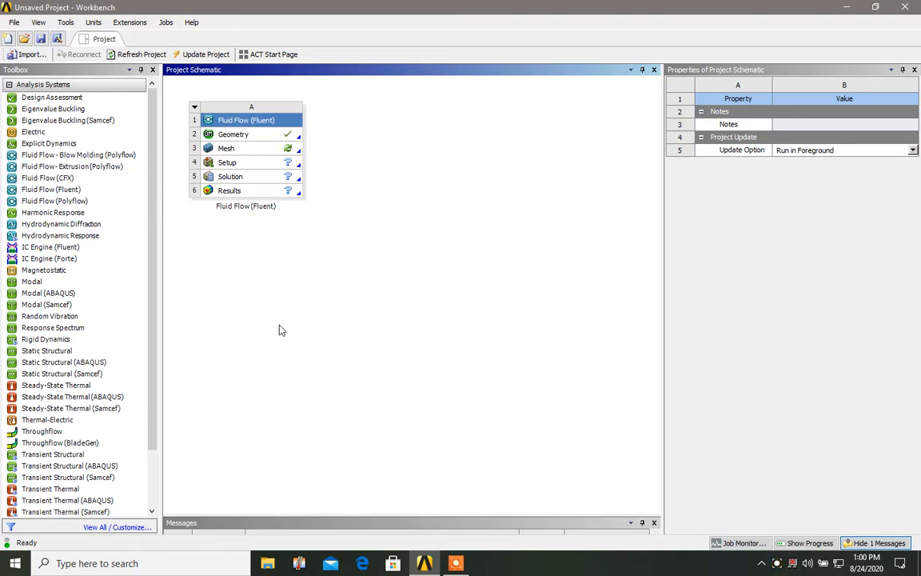